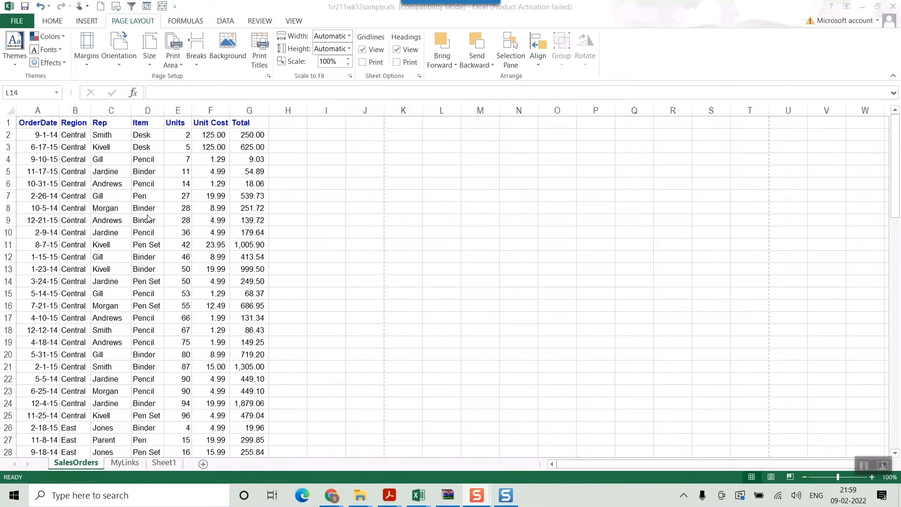
# Open Page Setup on the Sheet tab via Print Titles, with print titles still empty
pyautogui.scroll(-3)
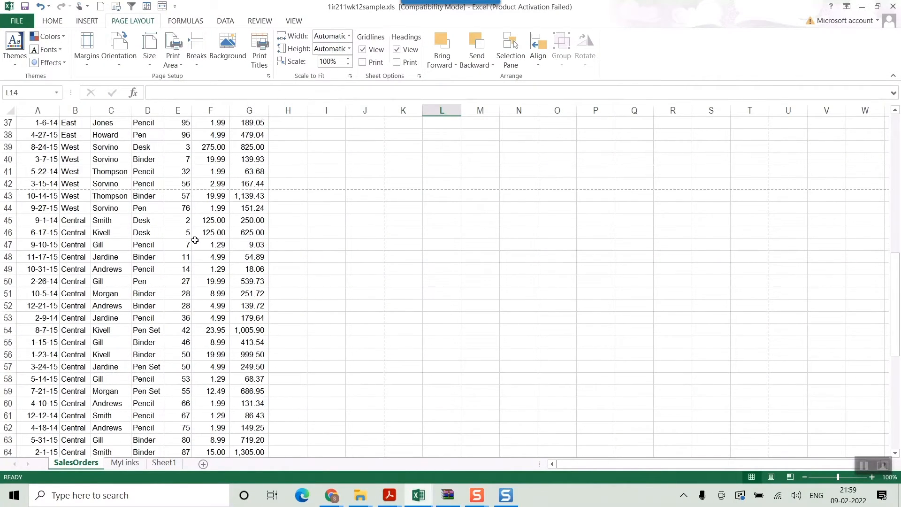
pyautogui.scroll(-3)
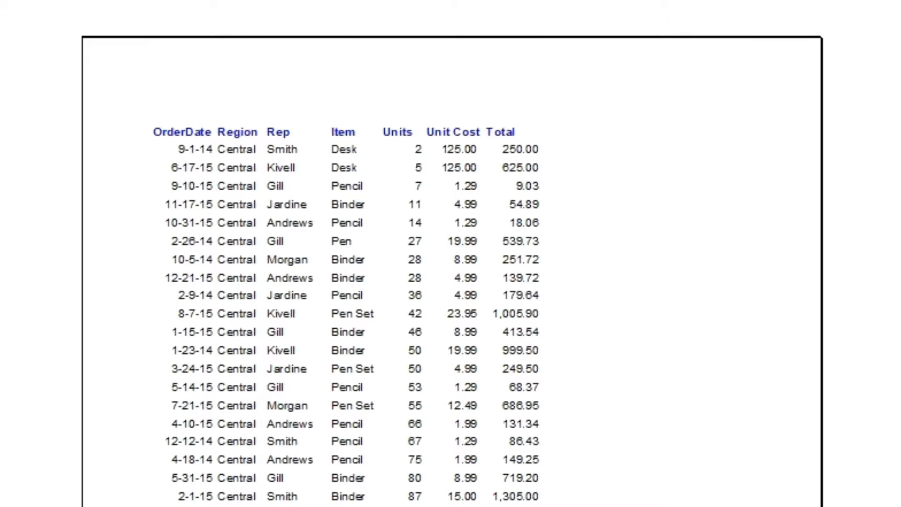
pyautogui.moveTo(262, 136)
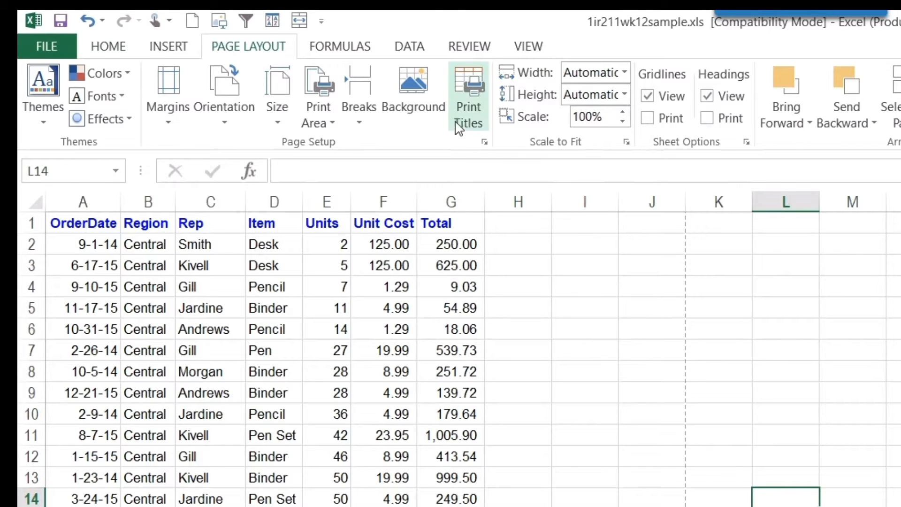
pyautogui.moveTo(467, 103)
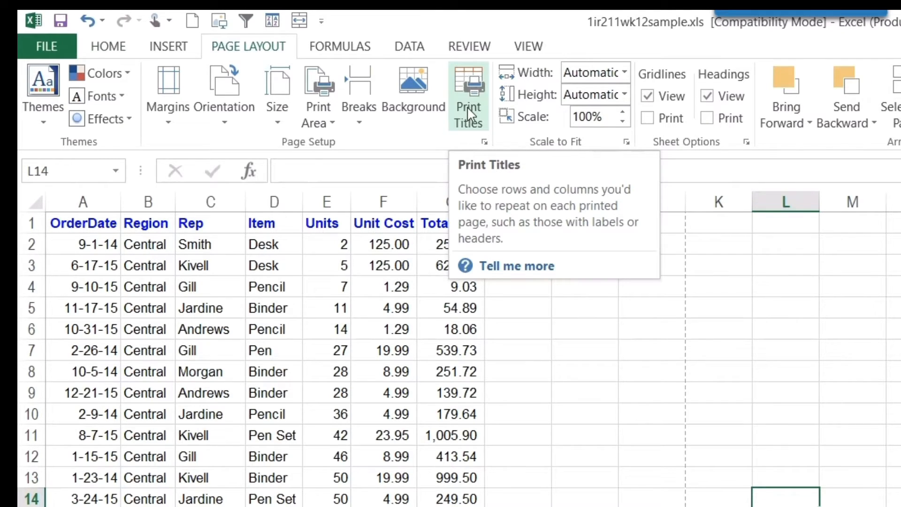
pyautogui.click(468, 95)
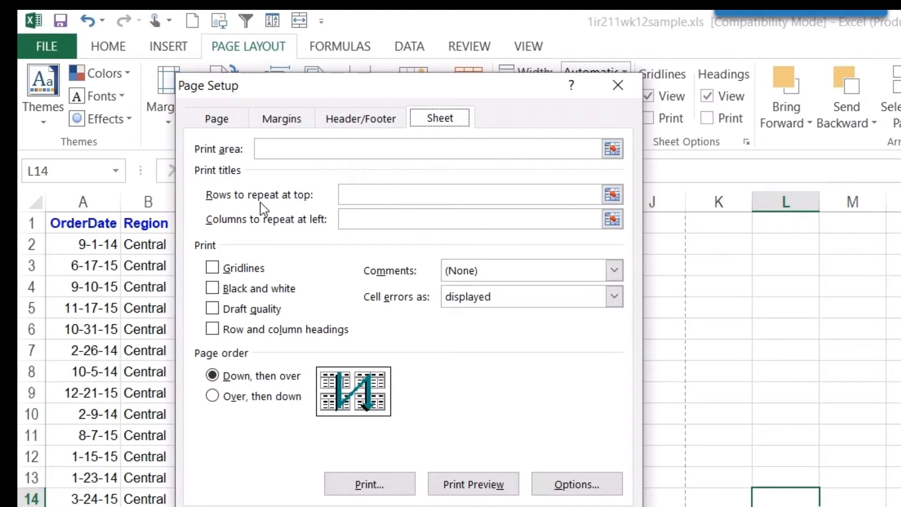
# Pick row $1:$1 as Rows to repeat at top and show the print preview
pyautogui.click(611, 194)
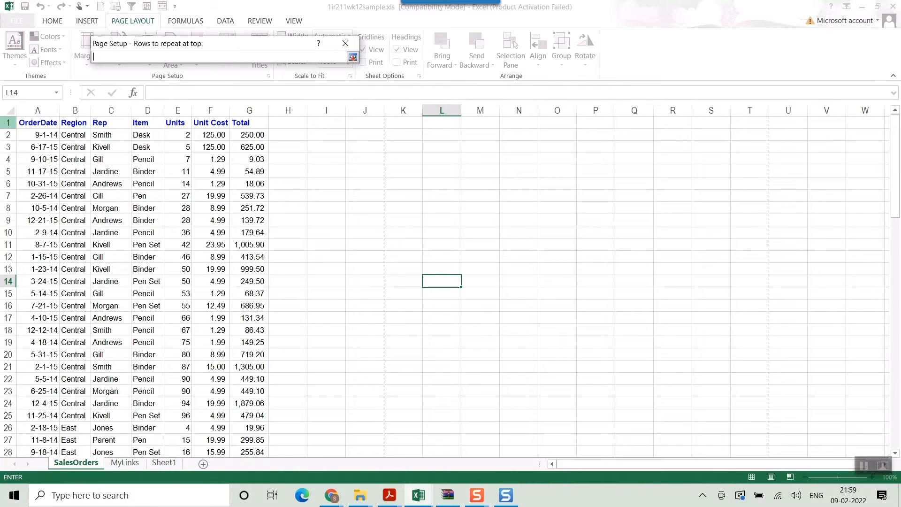
pyautogui.click(9, 122)
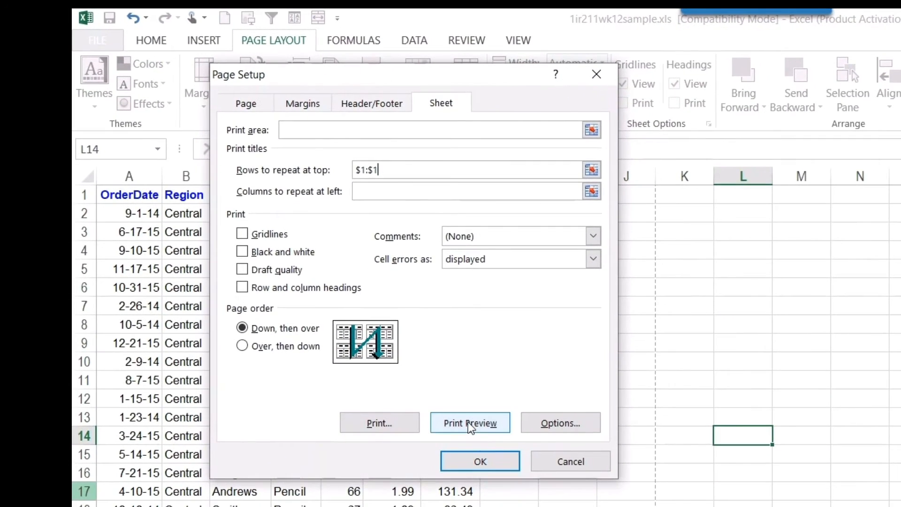
pyautogui.click(469, 423)
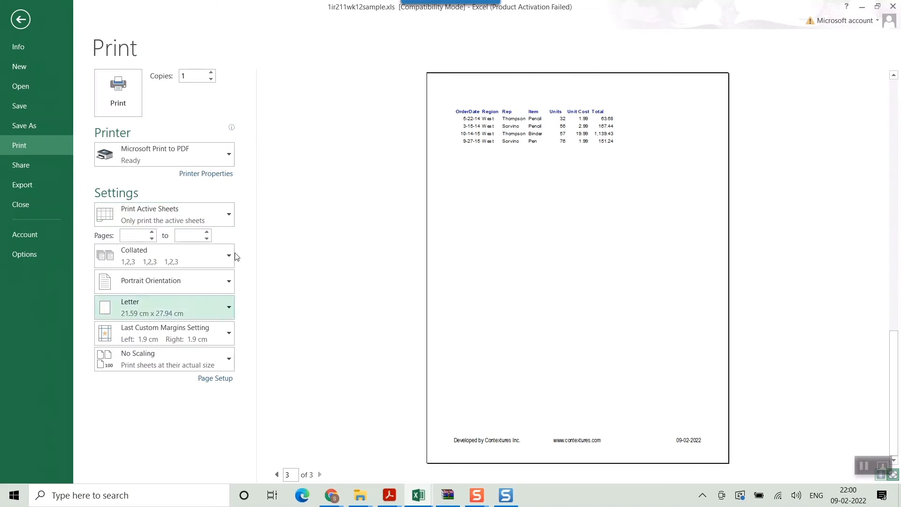
# Return to the sheet and confirm row 1 as the repeating title row with OK
pyautogui.click(19, 19)
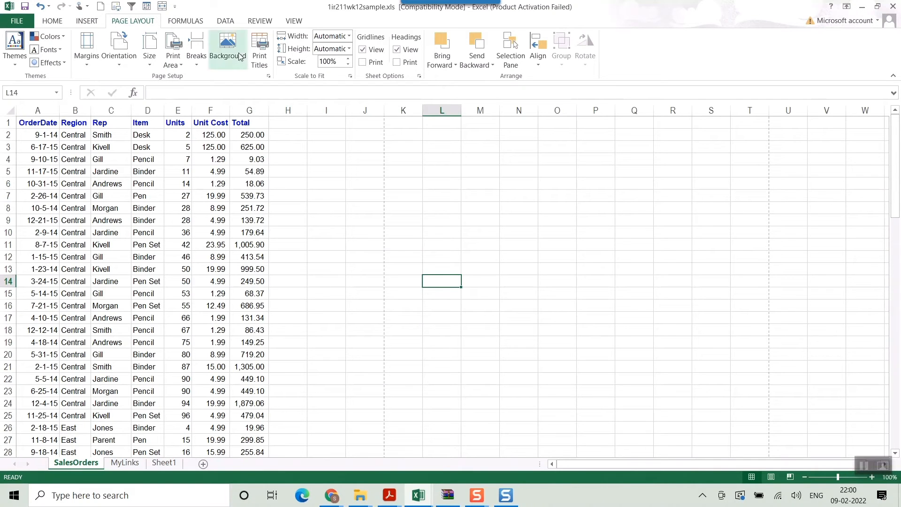
pyautogui.click(259, 49)
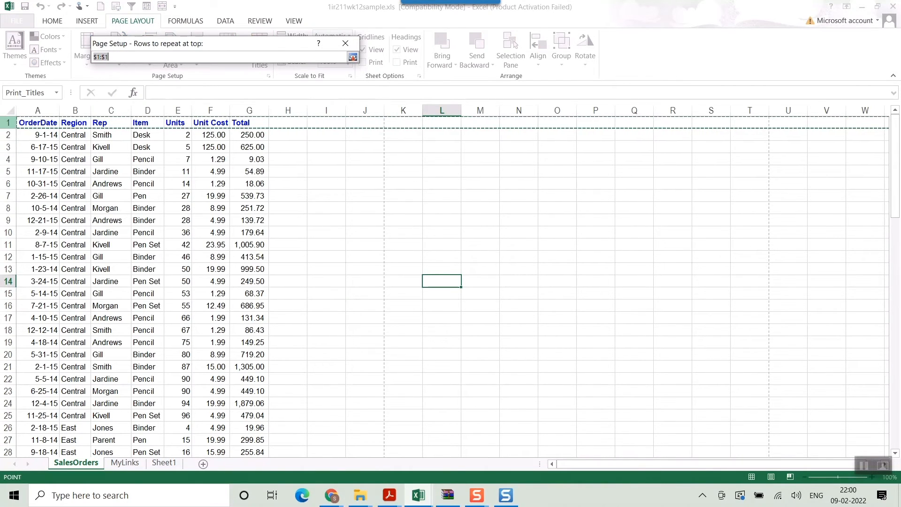
pyautogui.click(352, 57)
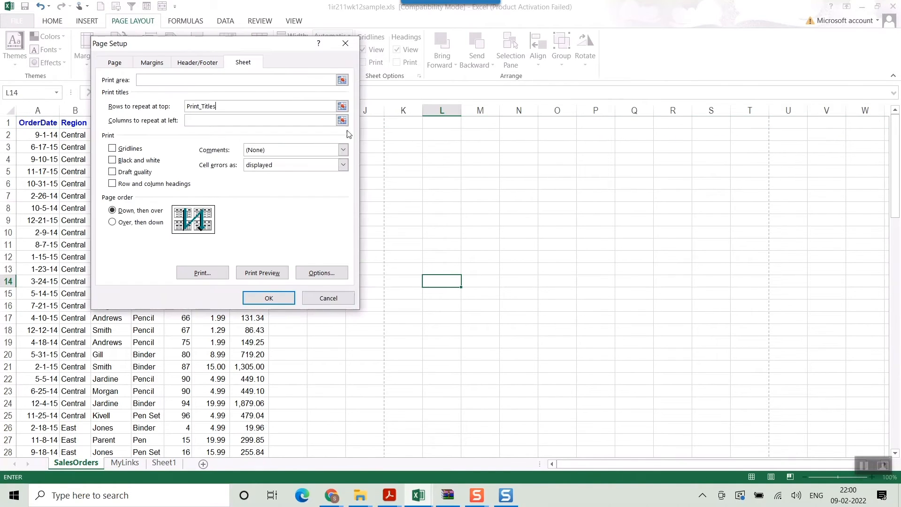
pyautogui.click(268, 297)
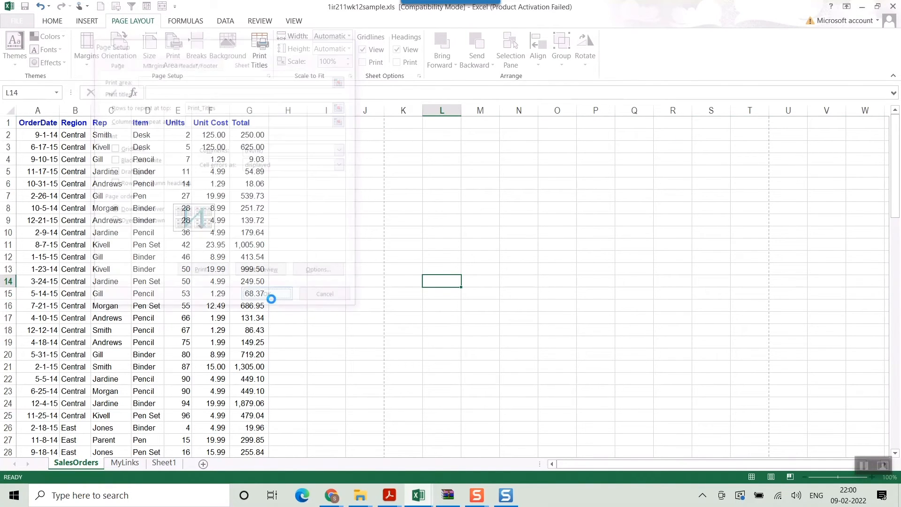
# Preview the printout and move to page 3 to confirm the column headings repeat
pyautogui.click(323, 294)
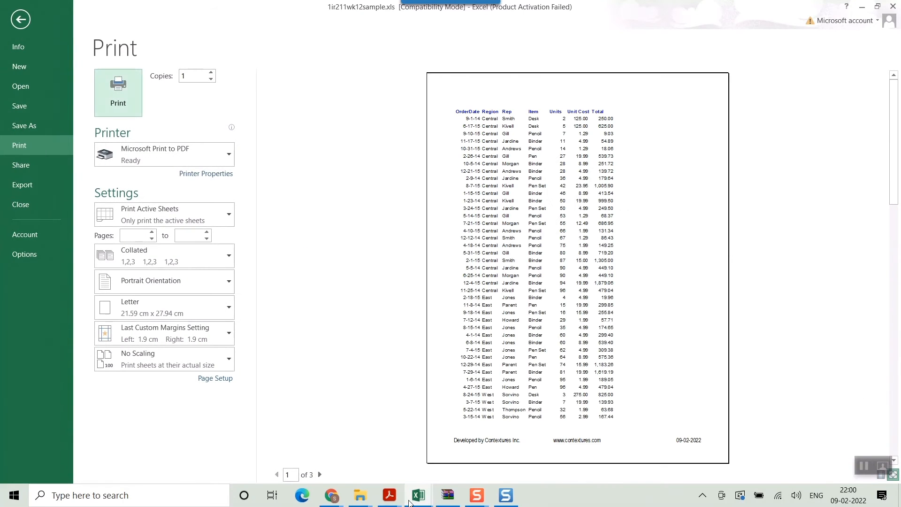
pyautogui.click(319, 474)
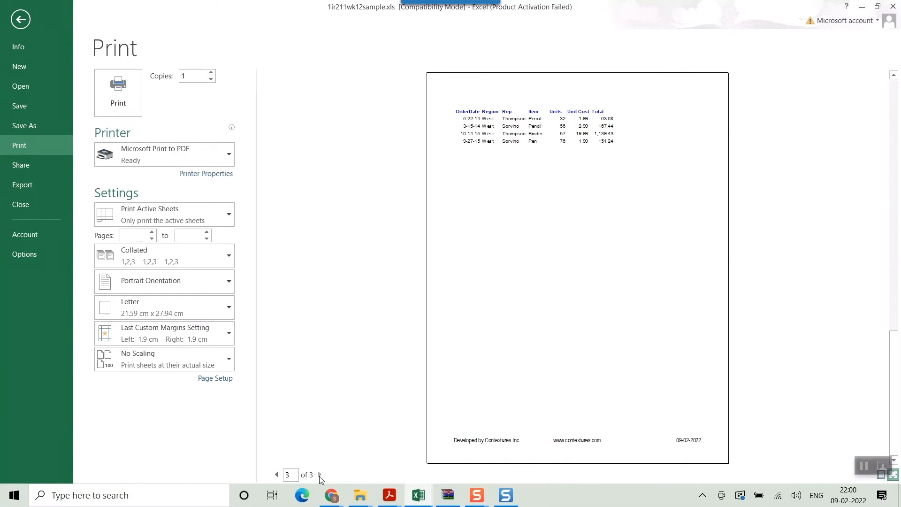